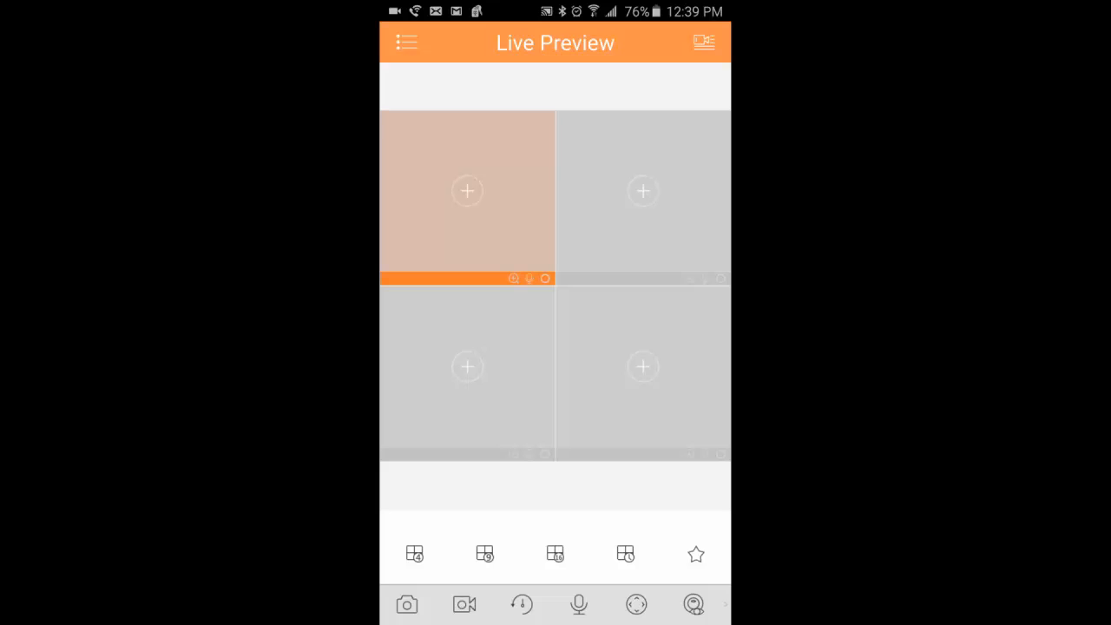
# Step: Switch from live preview to the Playback screen via the side menu
pyautogui.click(406, 42)
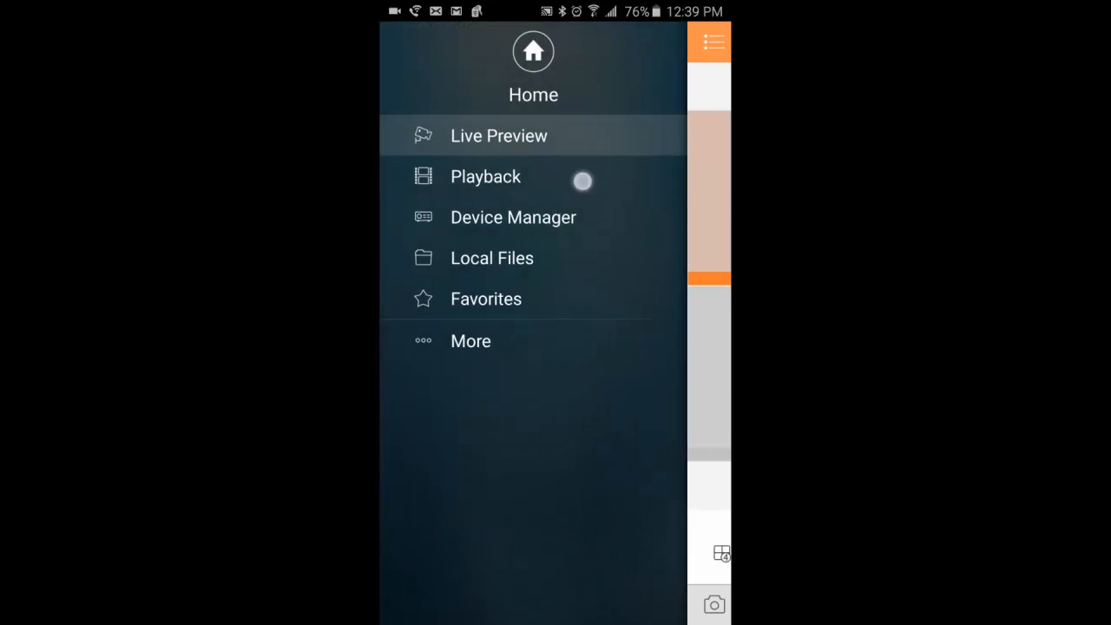
pyautogui.click(485, 177)
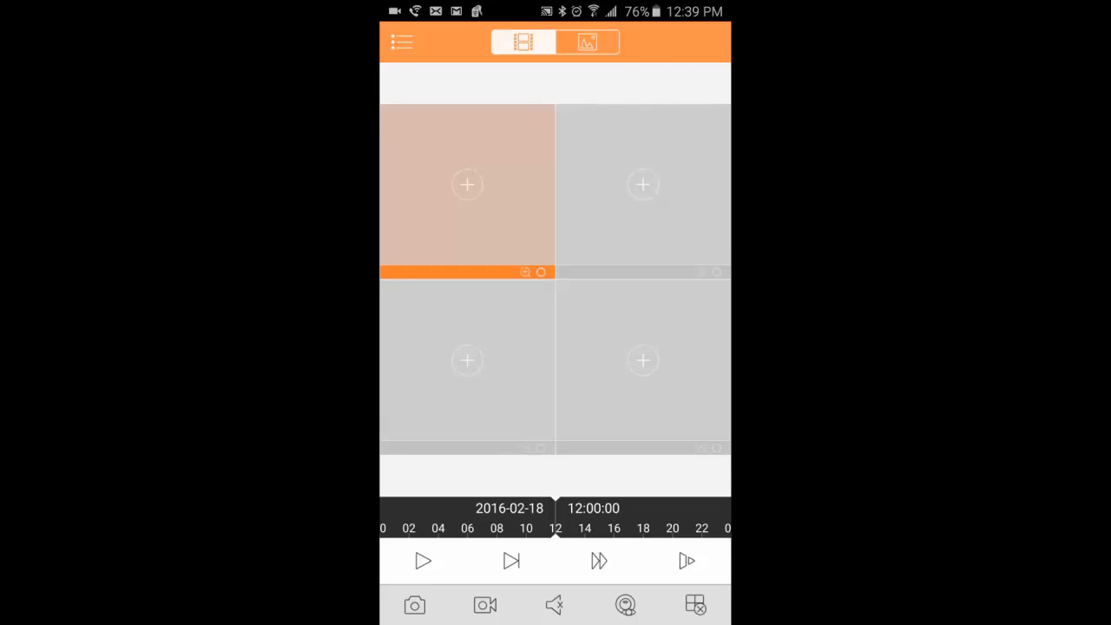
# Step: Load Office CAM 1 recordings for 18 Feb 2016, 09:00 to 11:00, into tile one
pyautogui.click(402, 42)
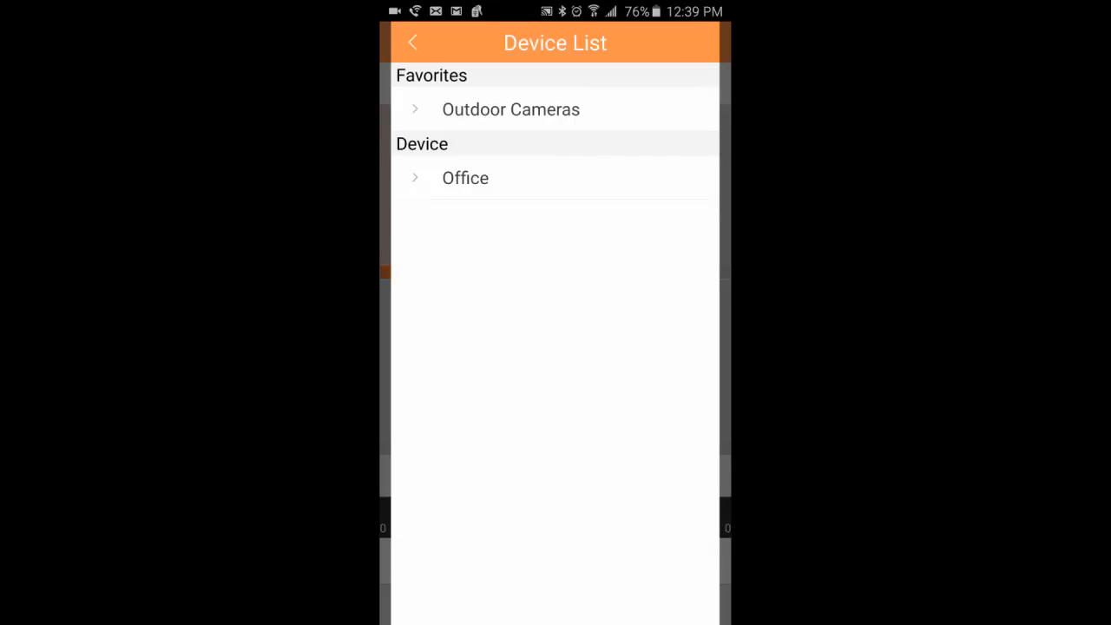
pyautogui.click(465, 178)
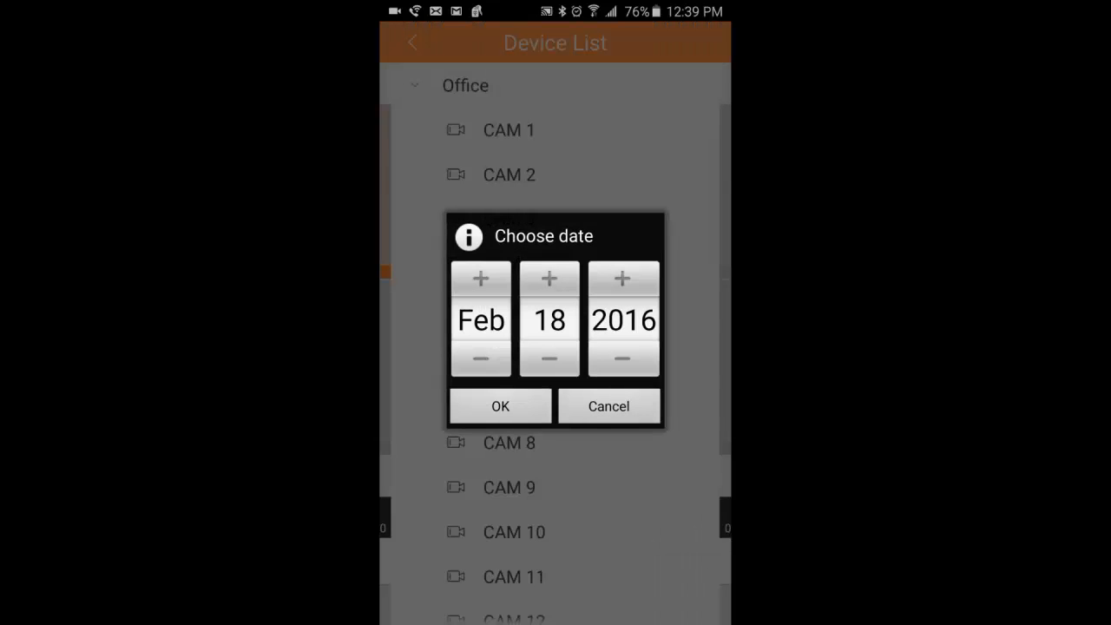
pyautogui.click(500, 405)
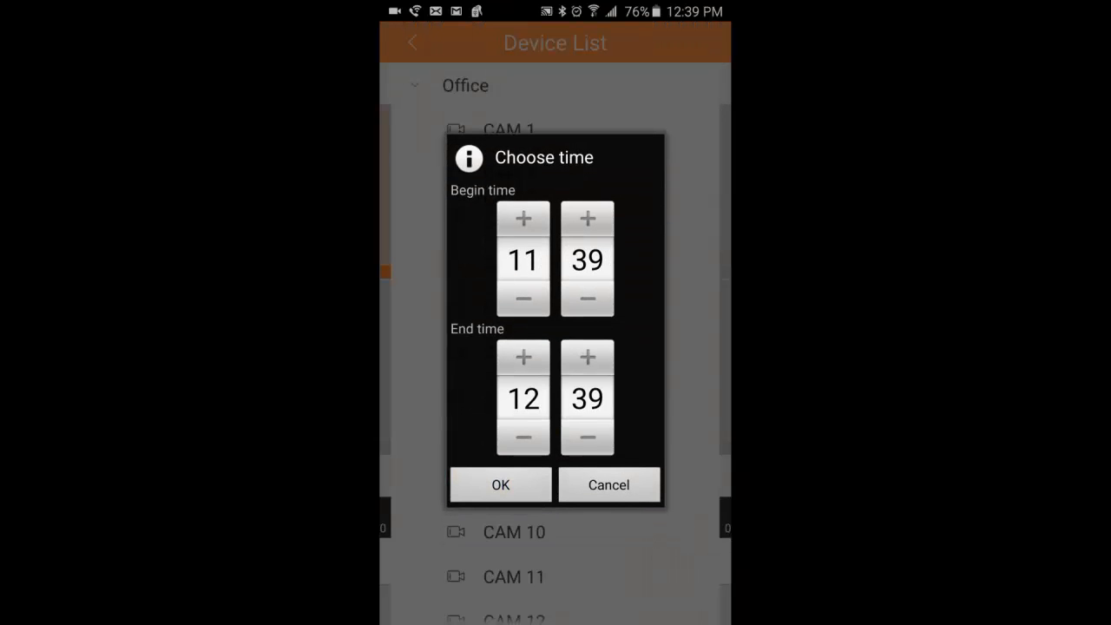
pyautogui.click(522, 260)
pyautogui.write('9')
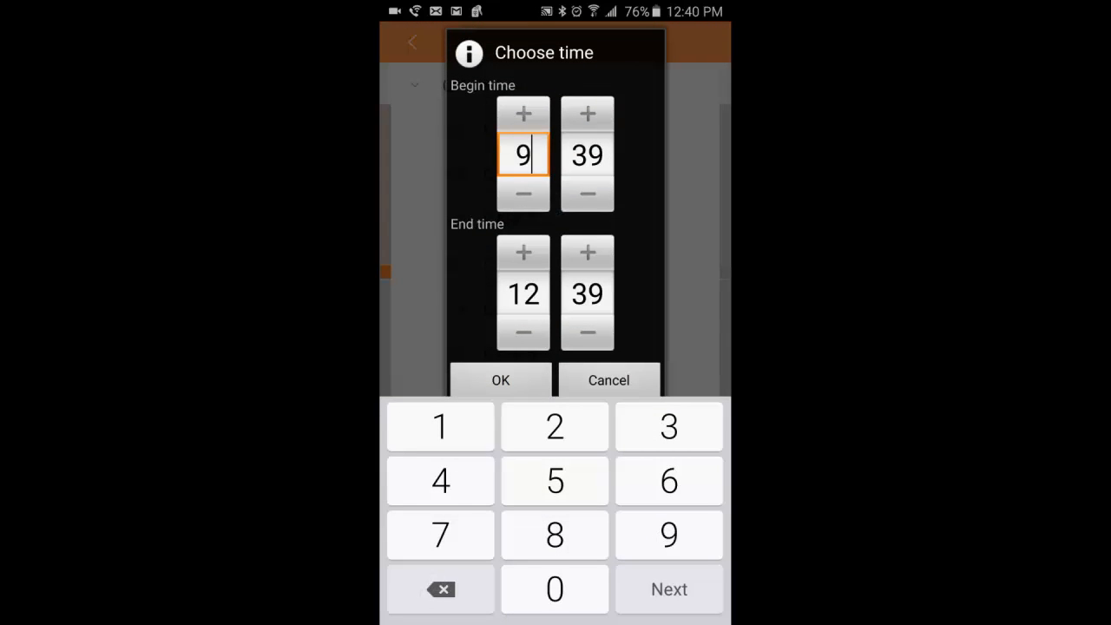
pyautogui.click(586, 155)
pyautogui.write('0')
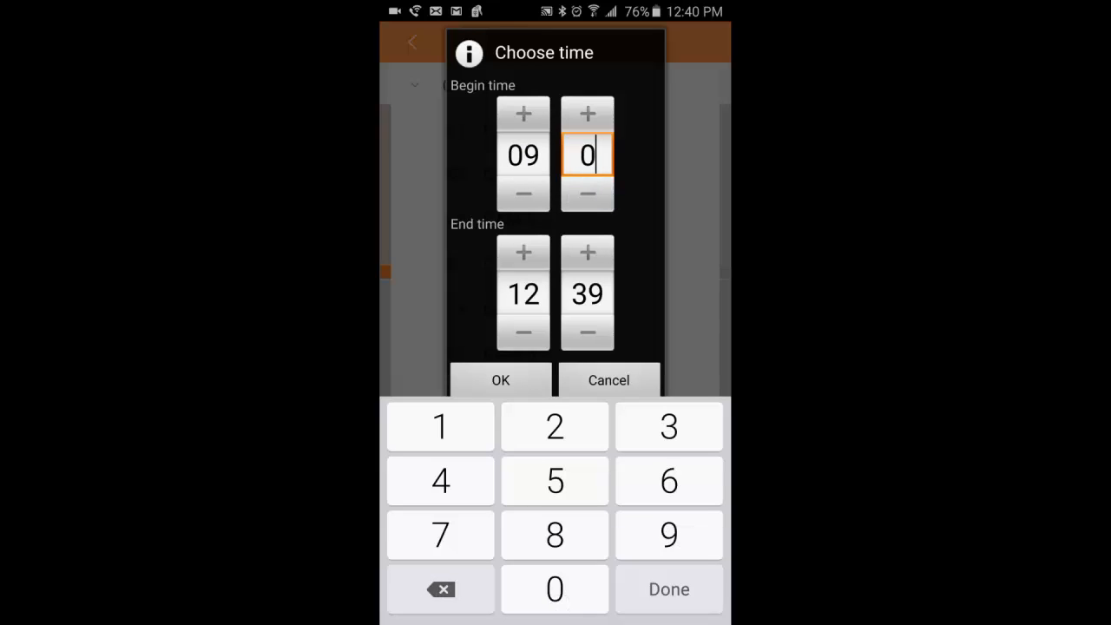
pyautogui.click(522, 293)
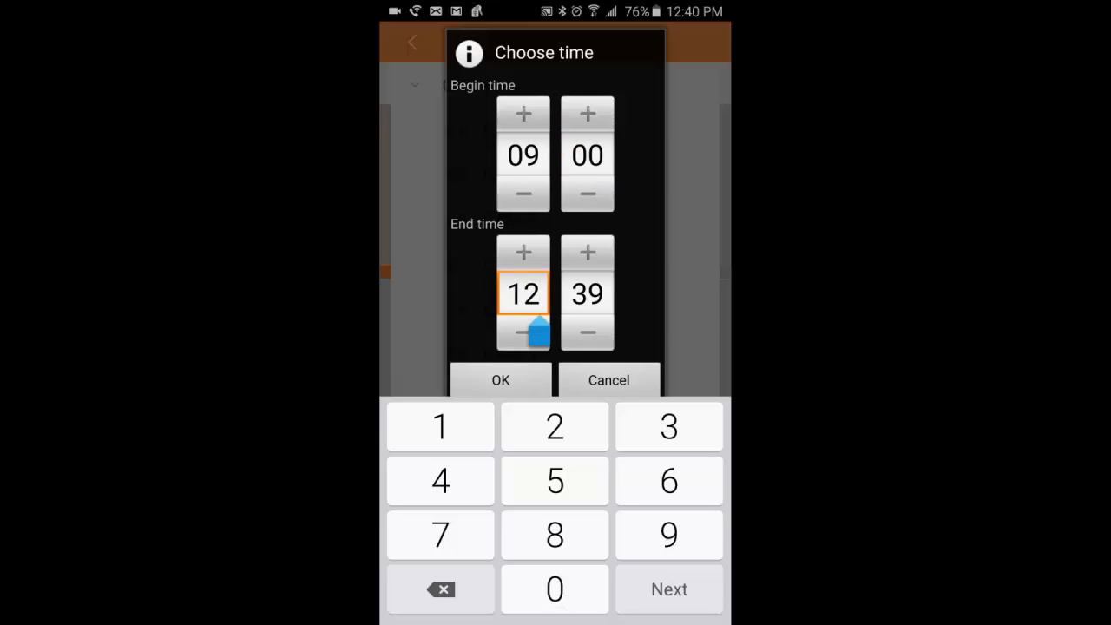
pyautogui.click(522, 333)
pyautogui.write('00')
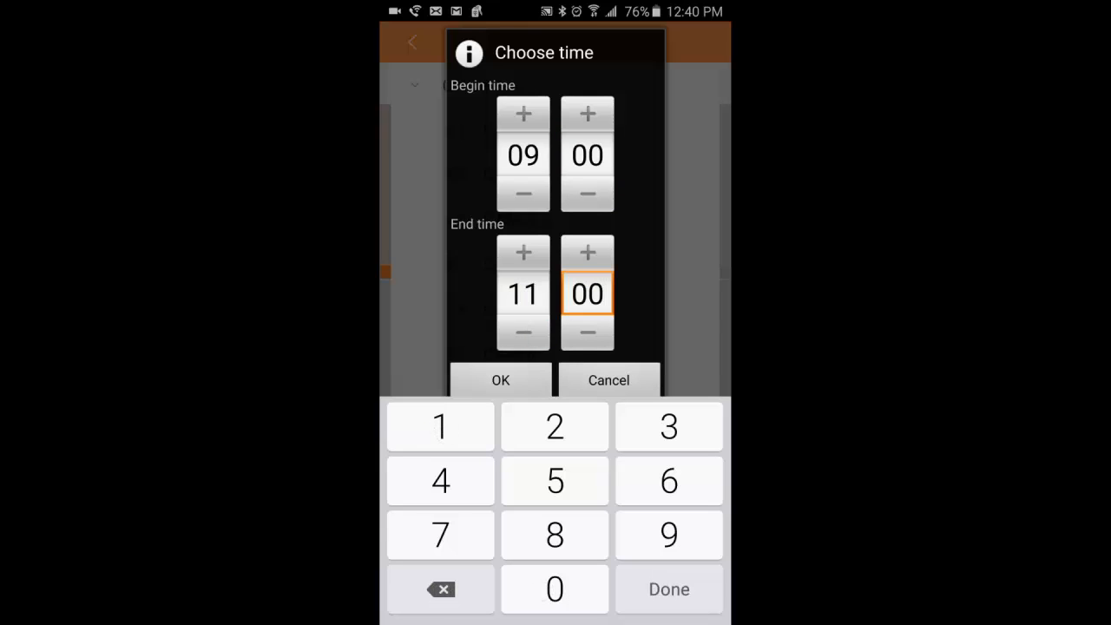
pyautogui.click(499, 380)
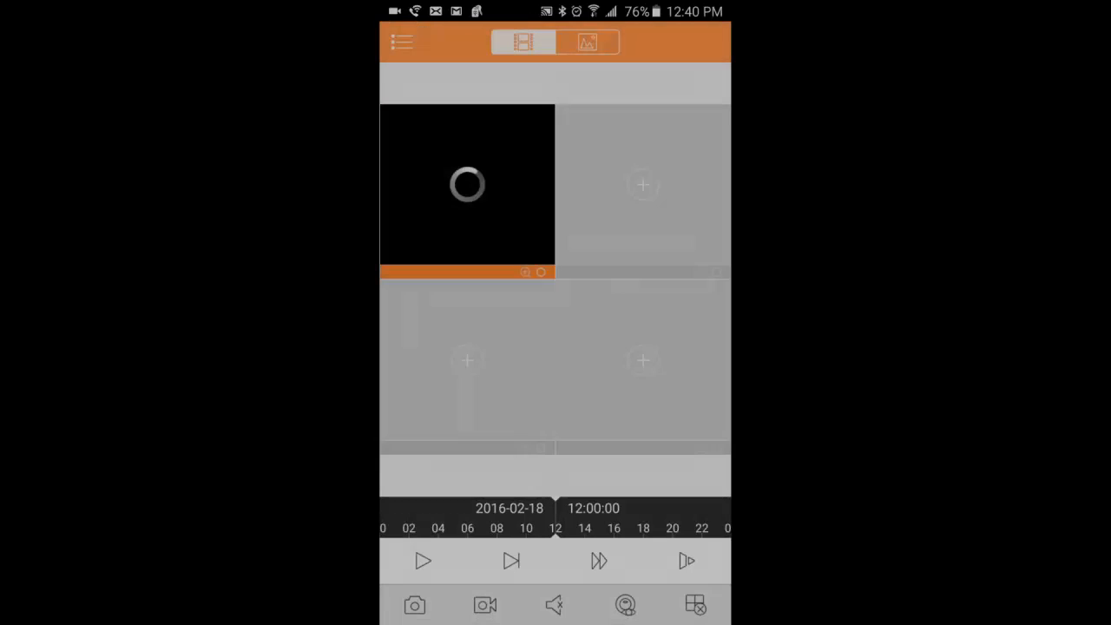
# Step: Open the Device List from the second playback tile's + button
pyautogui.click(422, 561)
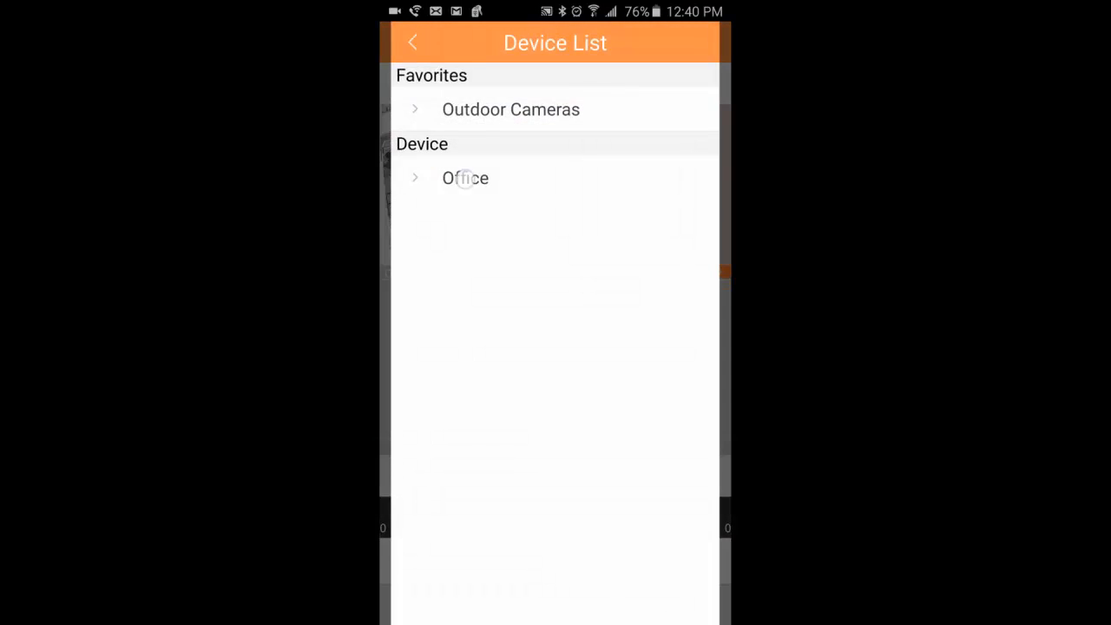
# Step: Load Office CAM 6 recordings for 18 Feb 2016, 09:00 to 11:00, into tile two
pyautogui.click(465, 178)
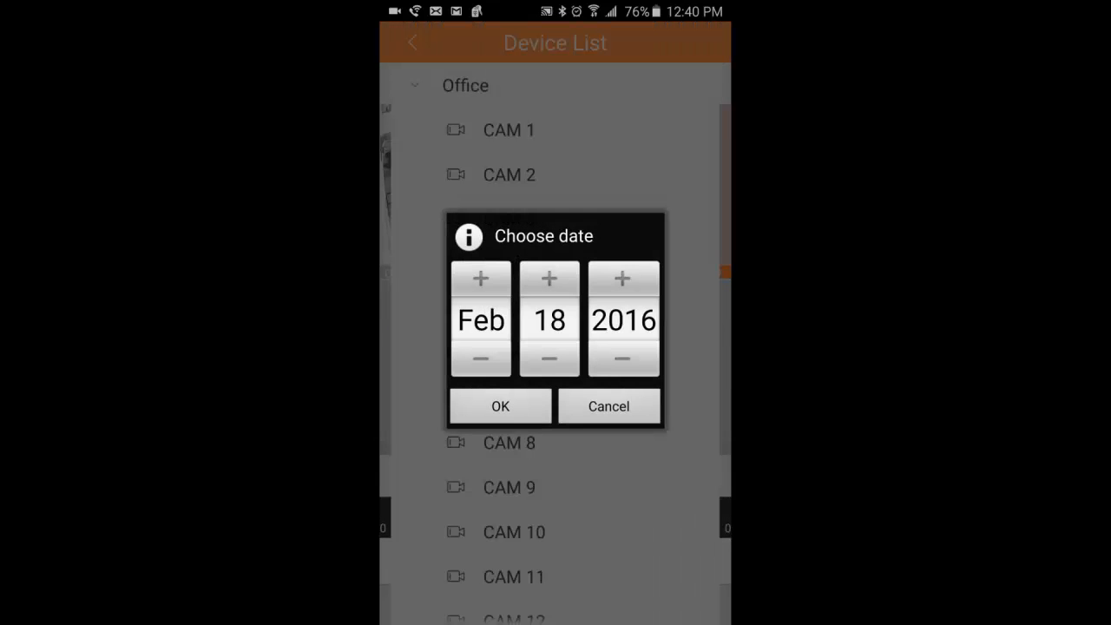
pyautogui.click(499, 405)
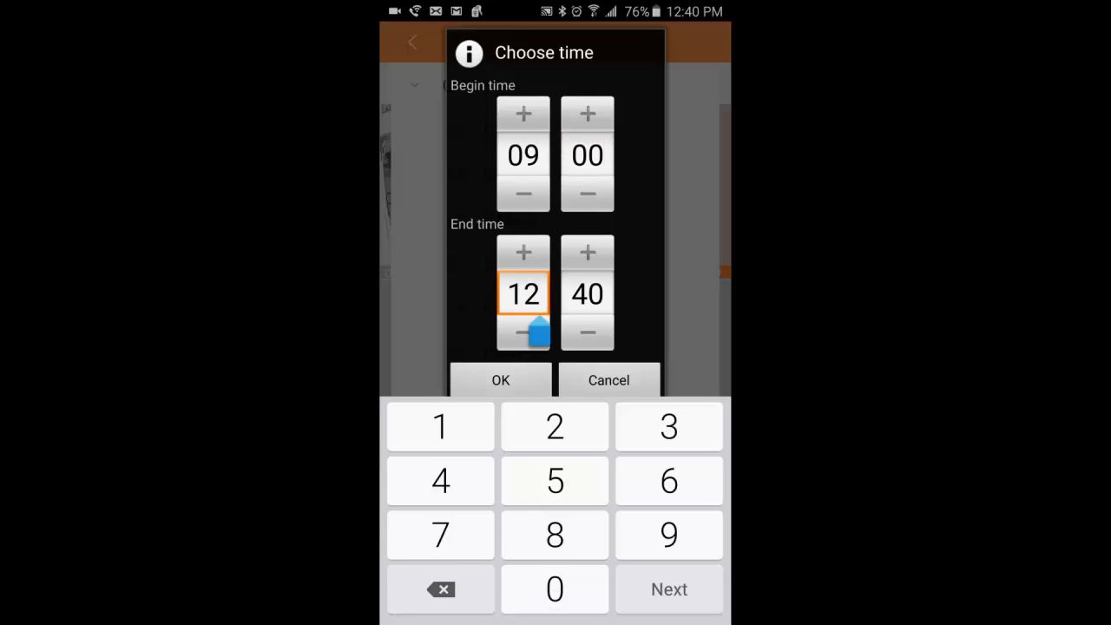
pyautogui.click(440, 426)
pyautogui.write('0')
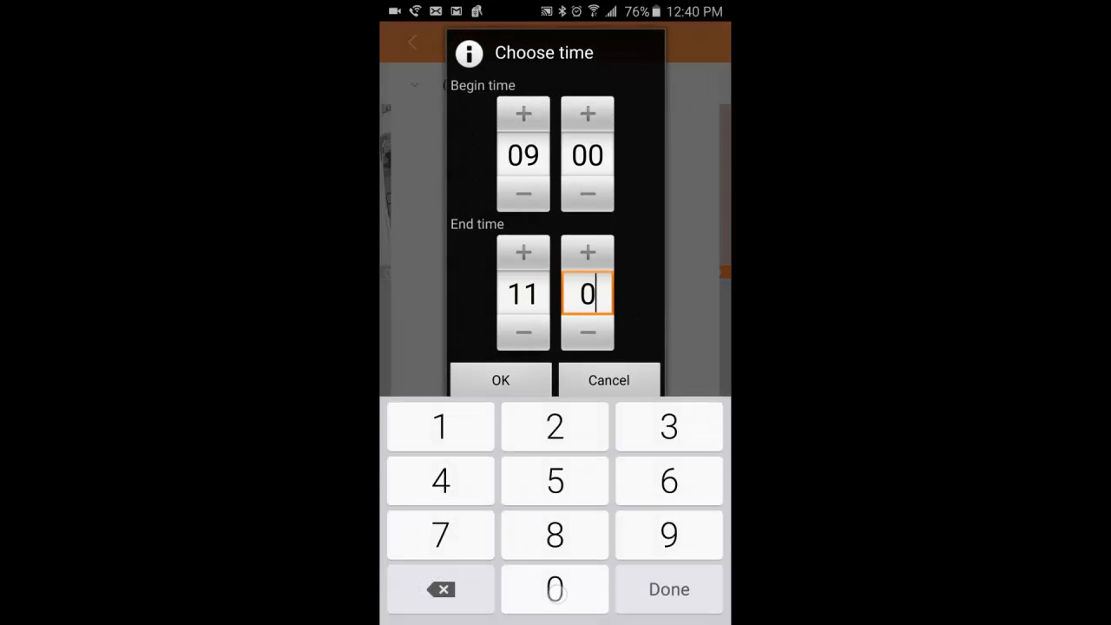
pyautogui.click(500, 380)
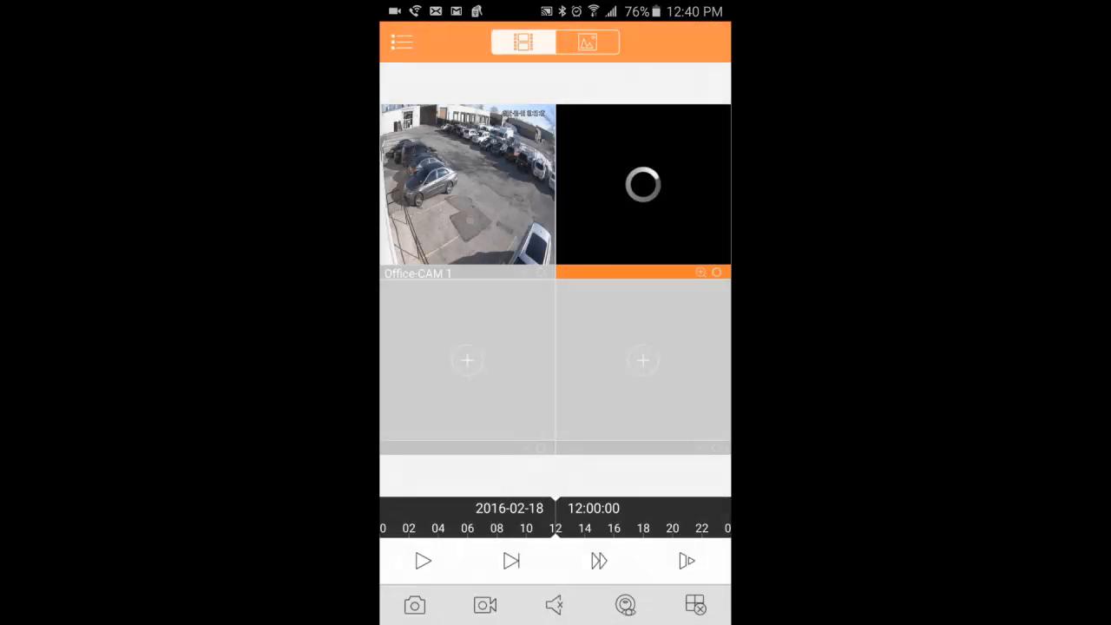
pyautogui.click(422, 560)
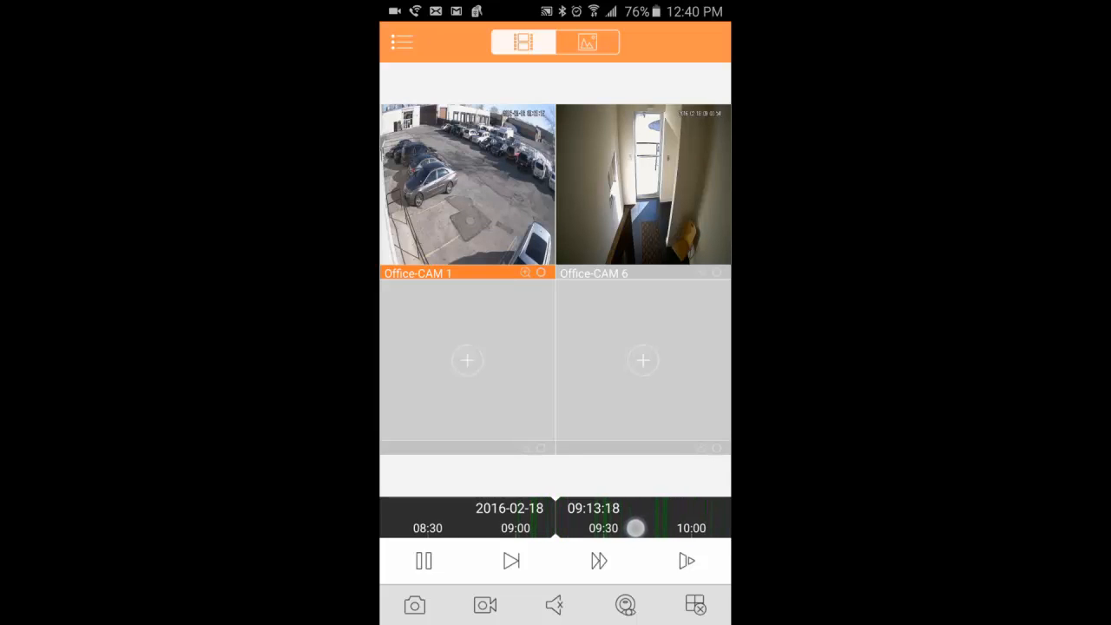
# Step: Scrub the timeline forward, then back to about 09:06 on both recordings
pyautogui.moveTo(629, 527); pyautogui.dragTo(590, 531)
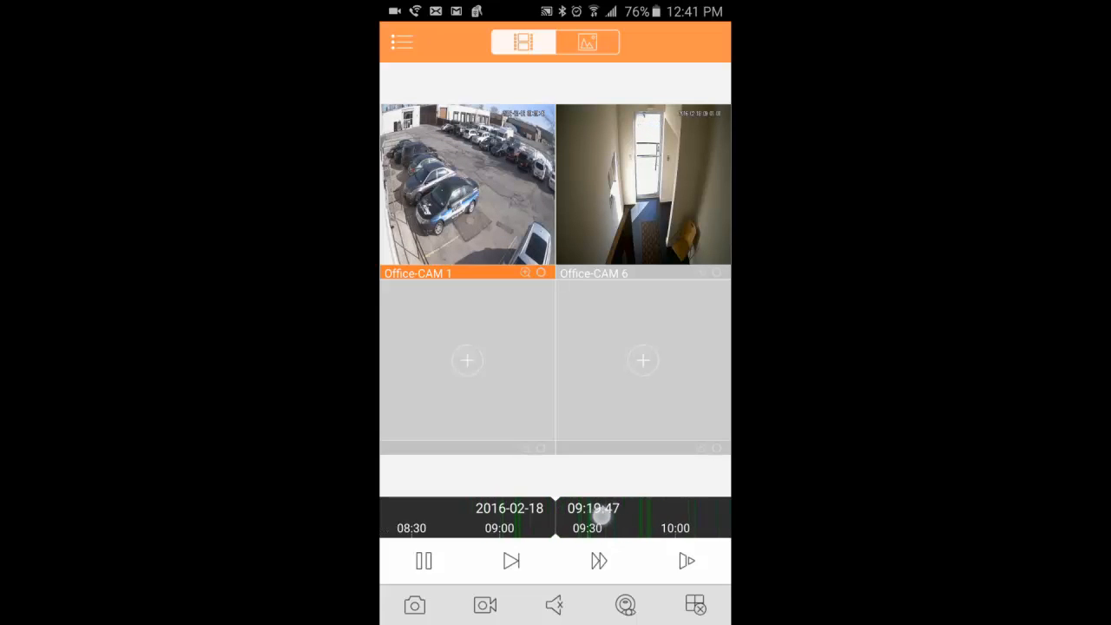
pyautogui.moveTo(607, 516); pyautogui.dragTo(638, 517)
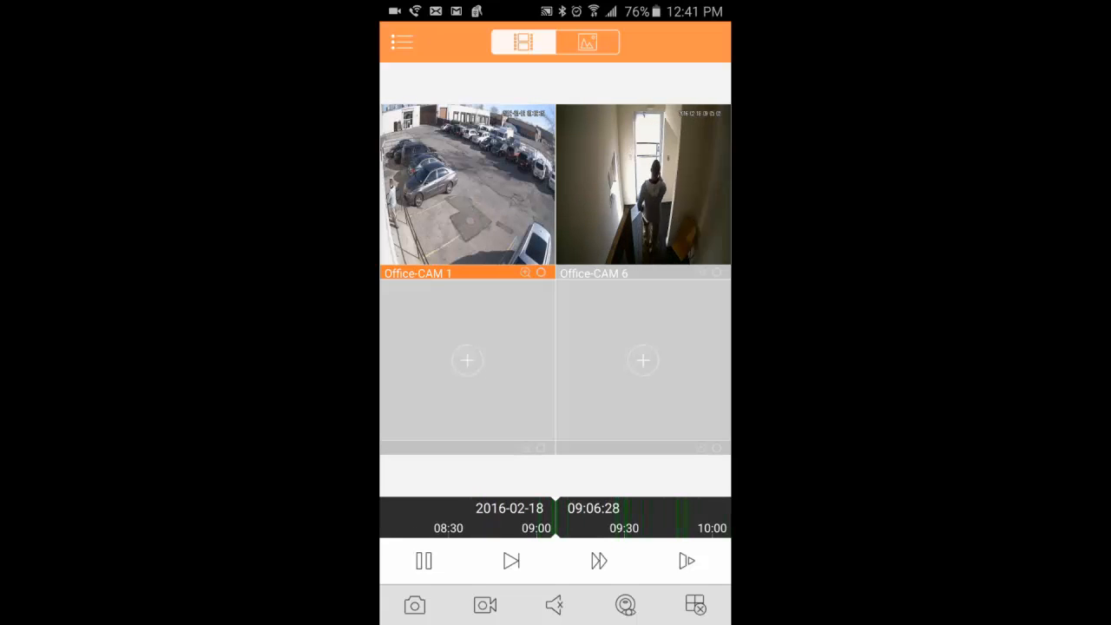
# Step: Toggle pause and play several times, ending paused at 09:06:37
pyautogui.click(423, 560)
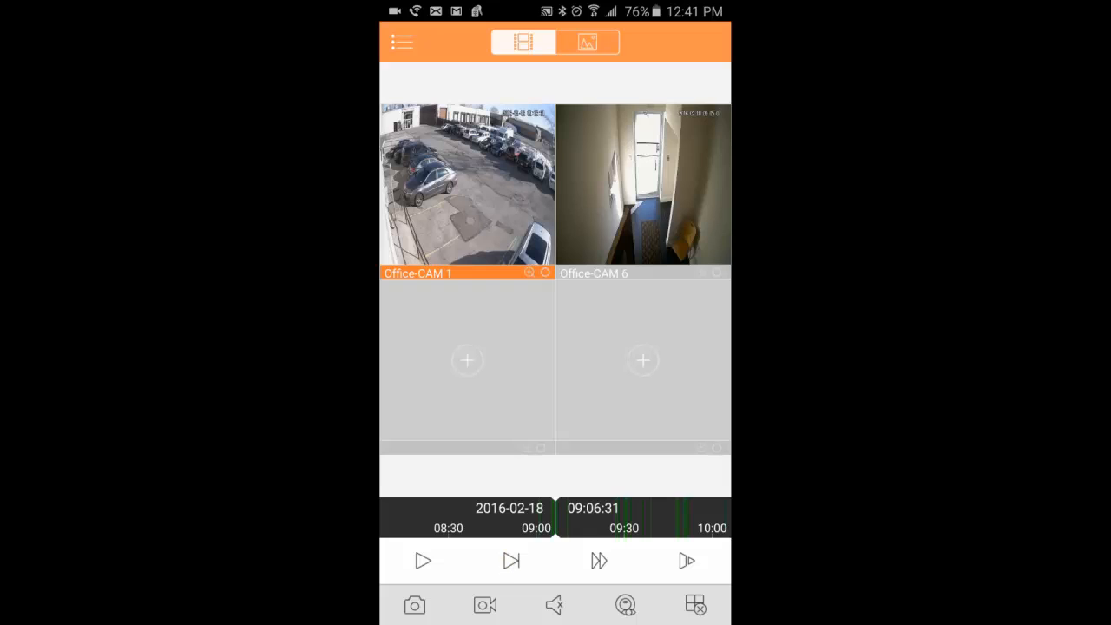
pyautogui.click(422, 561)
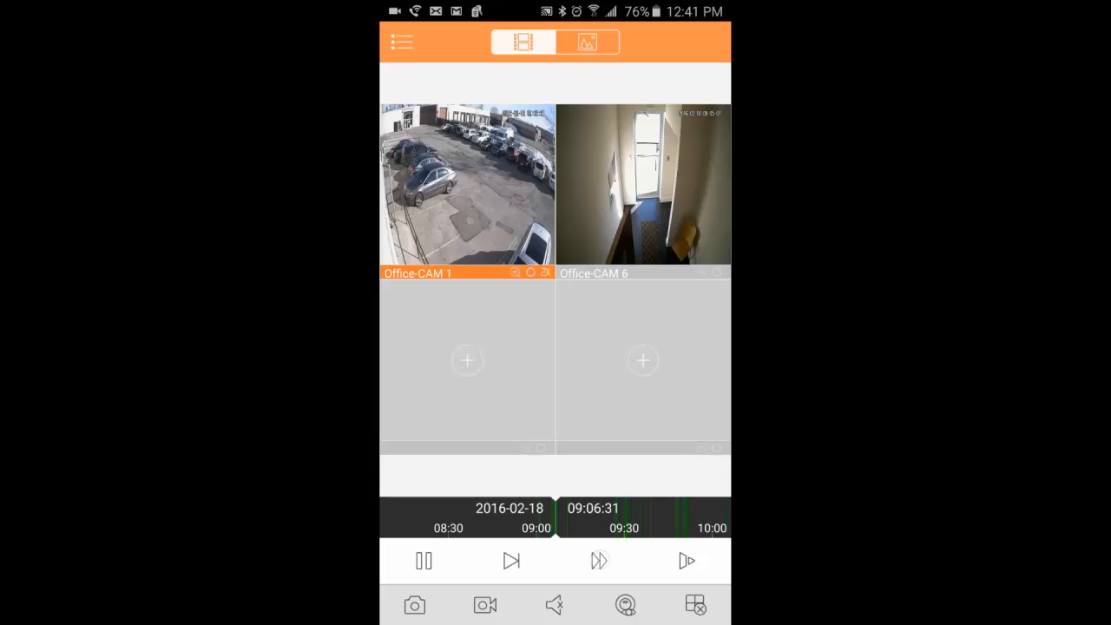
pyautogui.click(423, 560)
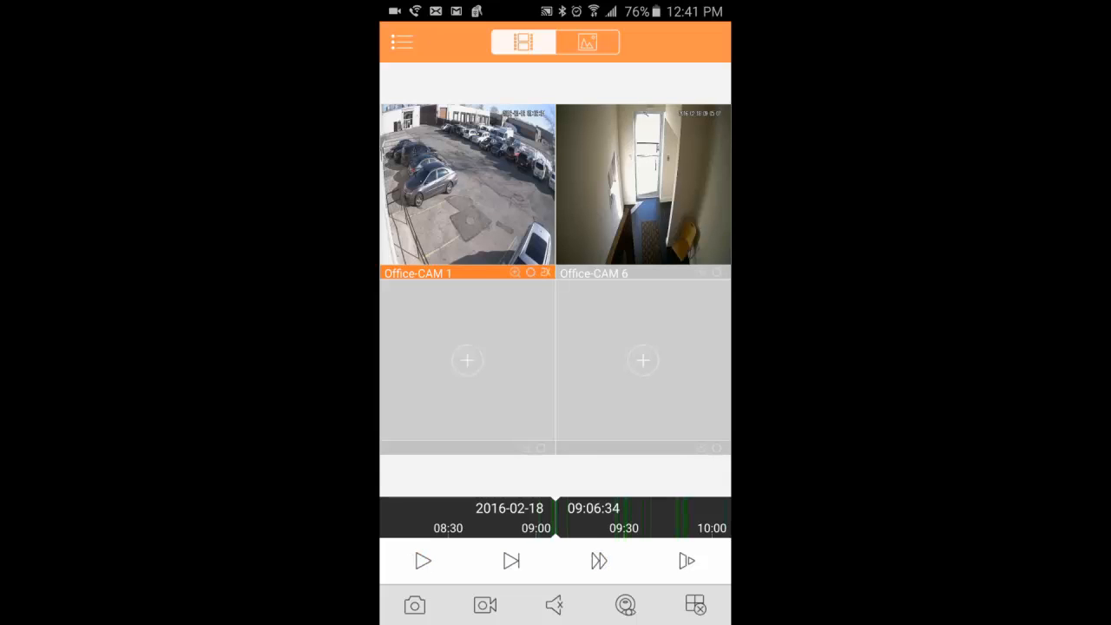
pyautogui.click(423, 560)
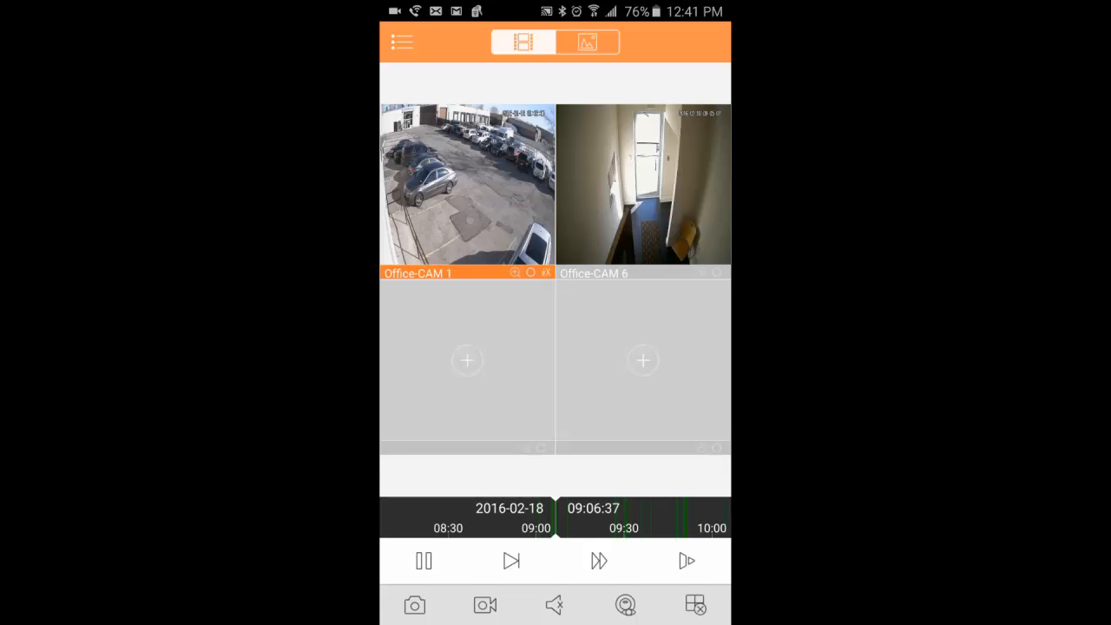
pyautogui.click(424, 561)
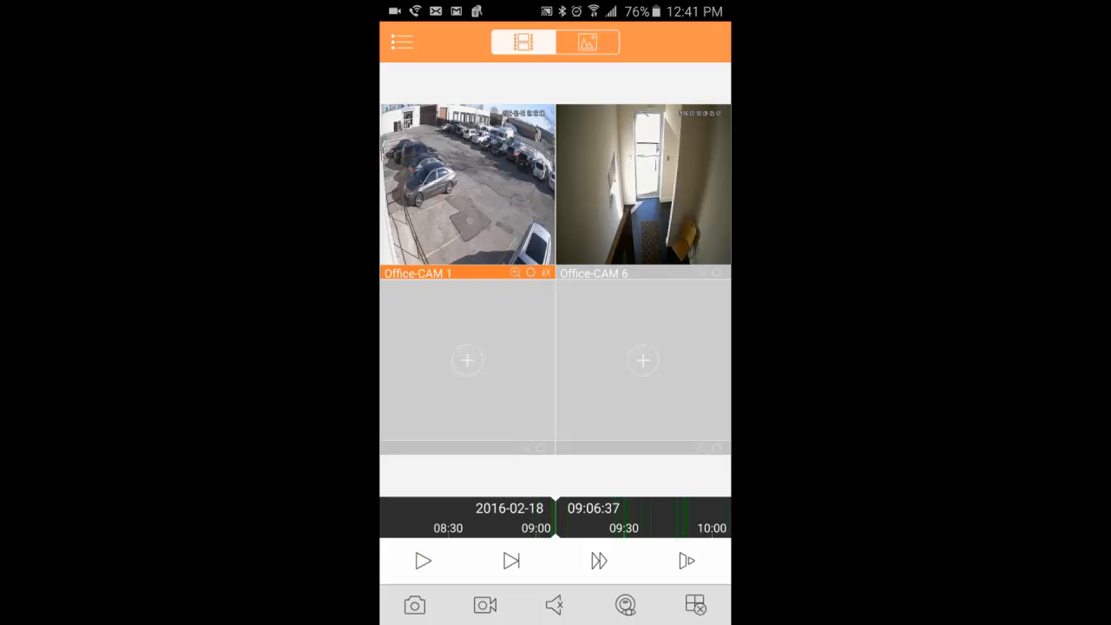